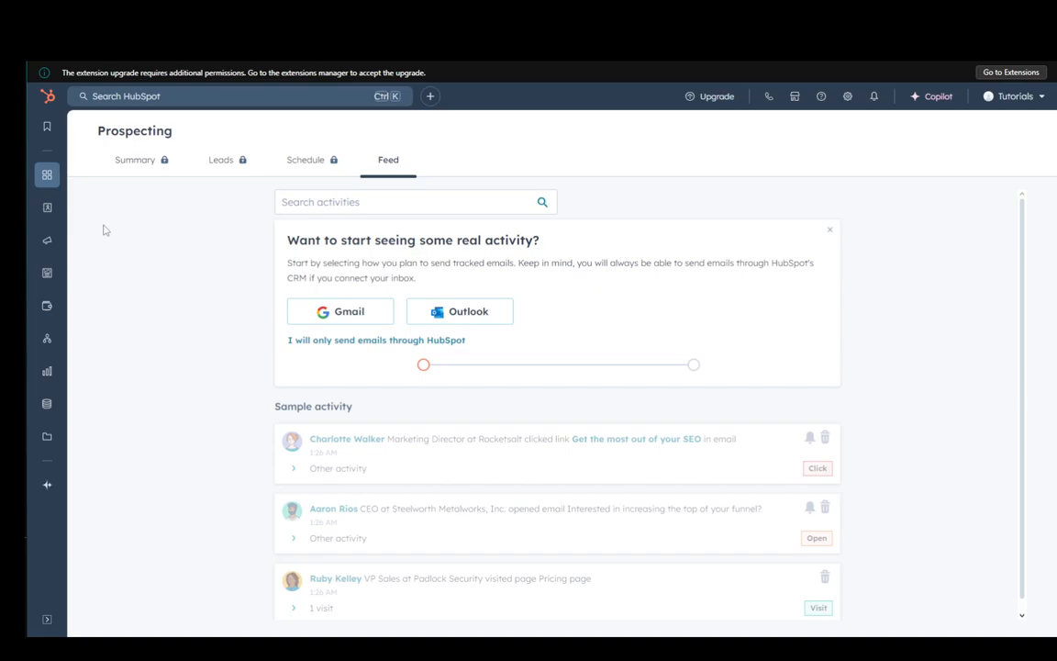
{"action": "mouse_move", "coordinate": [147, 235]}
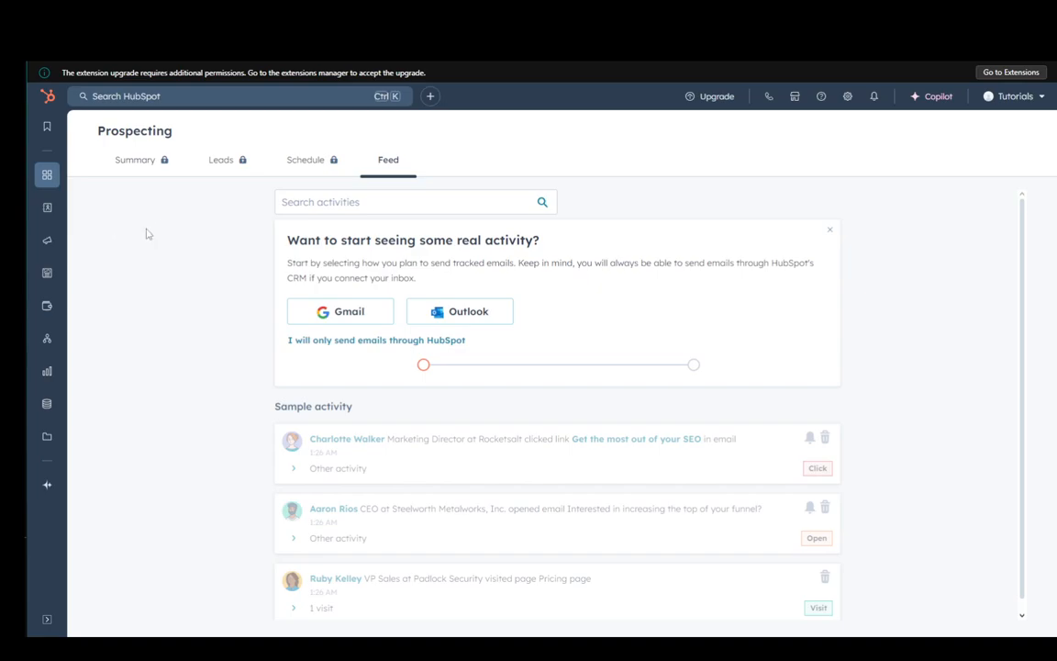
{"action": "mouse_move", "coordinate": [44, 404]}
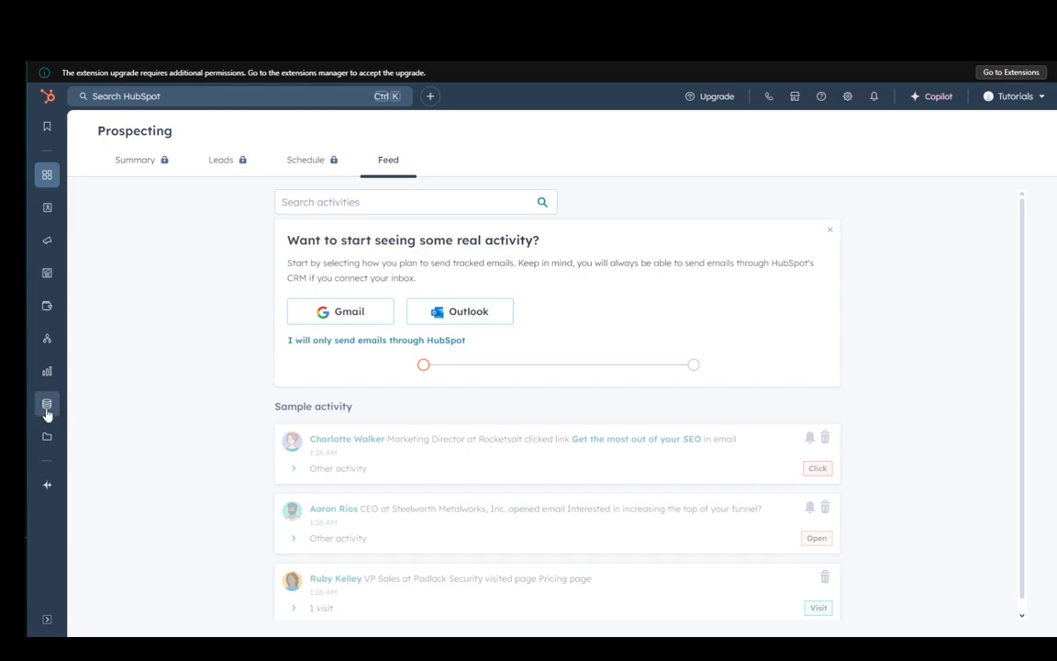
Show the App Marketplace from the sidebar and reach the All HubSpot Apps list.
{"action": "left_click", "coordinate": [44, 404]}
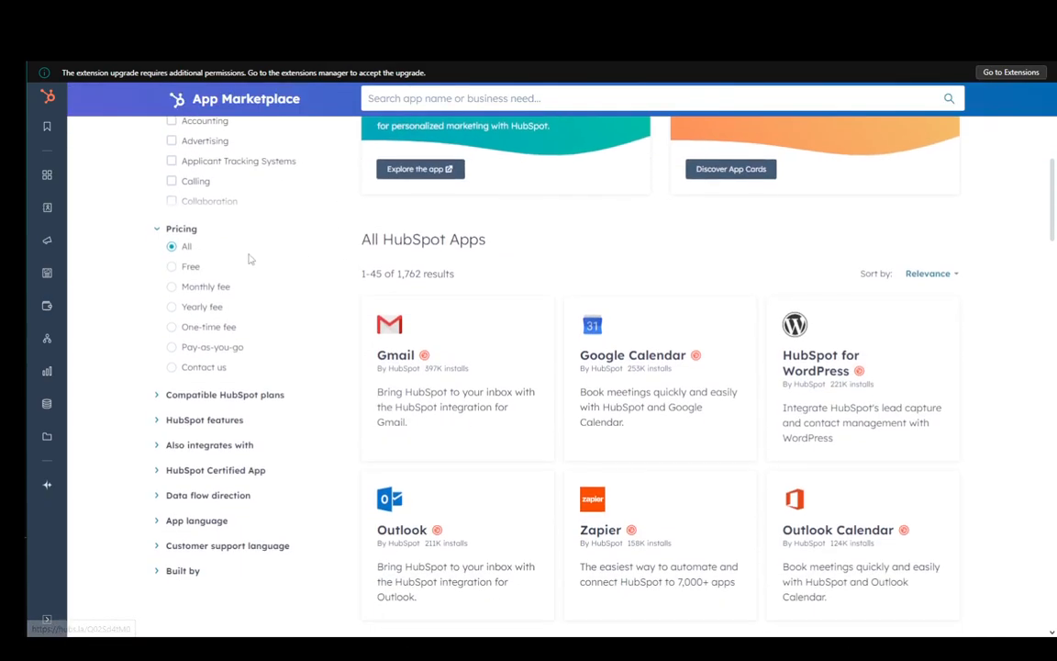
{"action": "scroll", "scroll_direction": "down", "scroll_amount": 3}
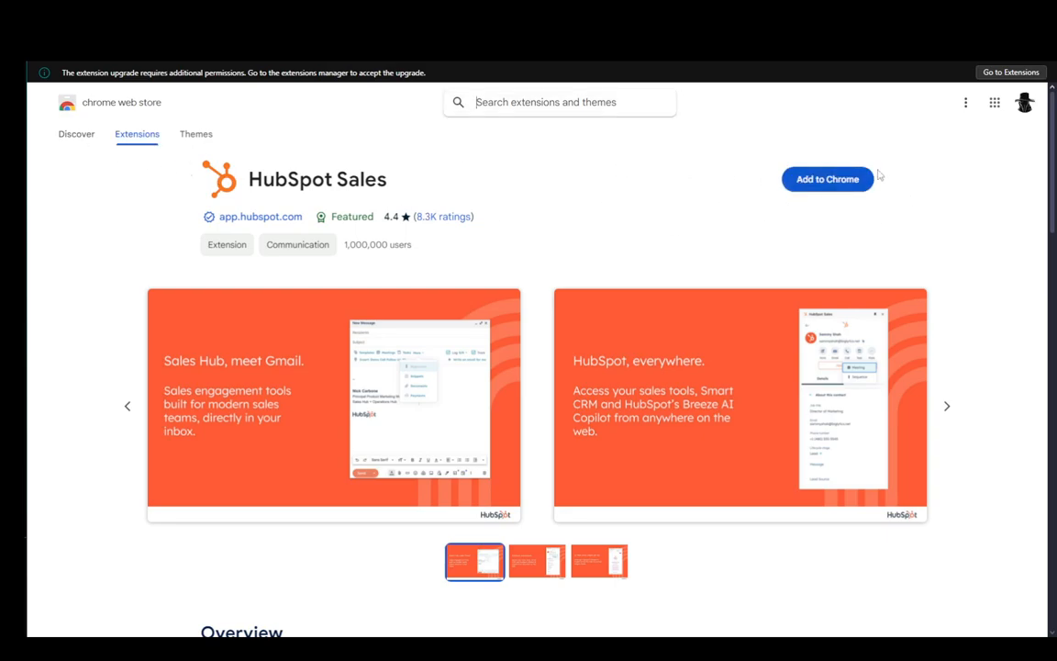
Add the HubSpot Sales extension to Chrome and confirm the install.
{"action": "left_click", "coordinate": [826, 180]}
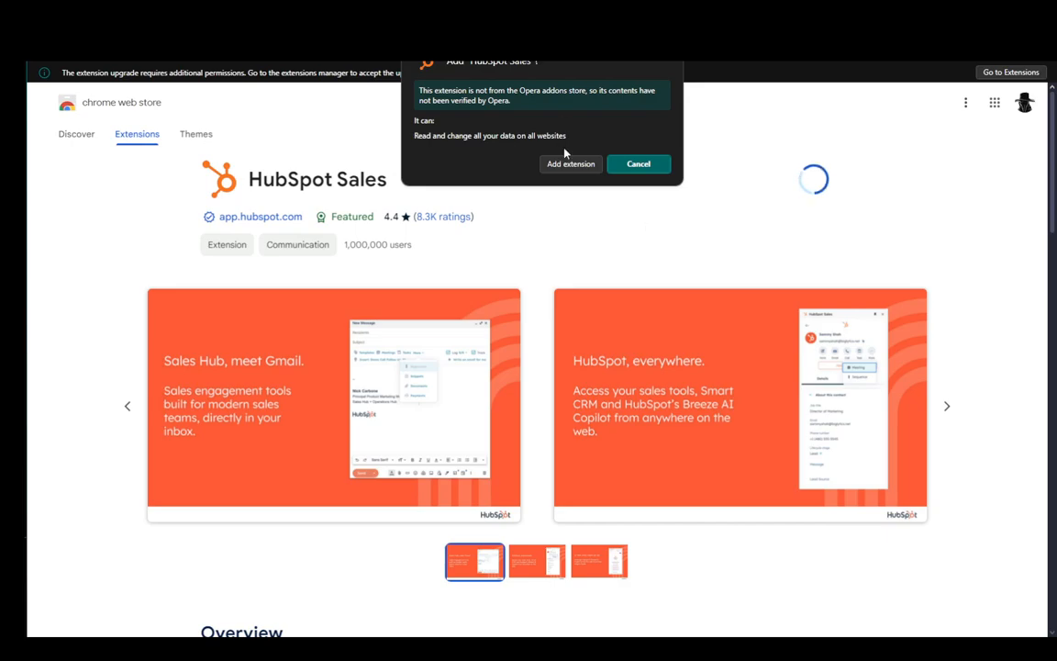
{"action": "left_click", "coordinate": [571, 164]}
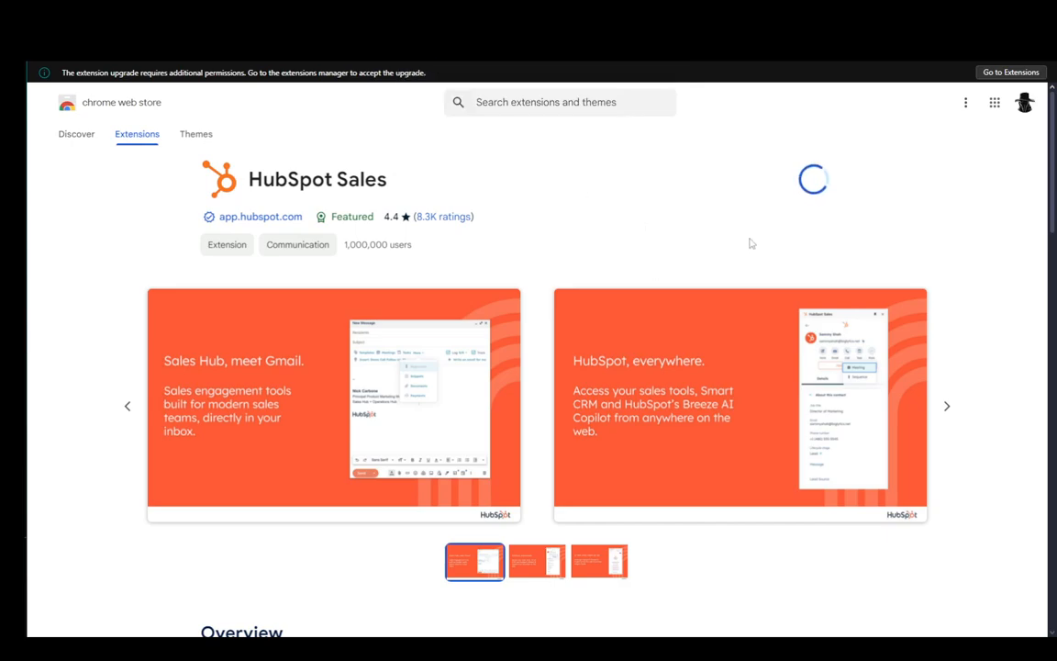
{"action": "scroll", "scroll_direction": "down", "scroll_amount": 3}
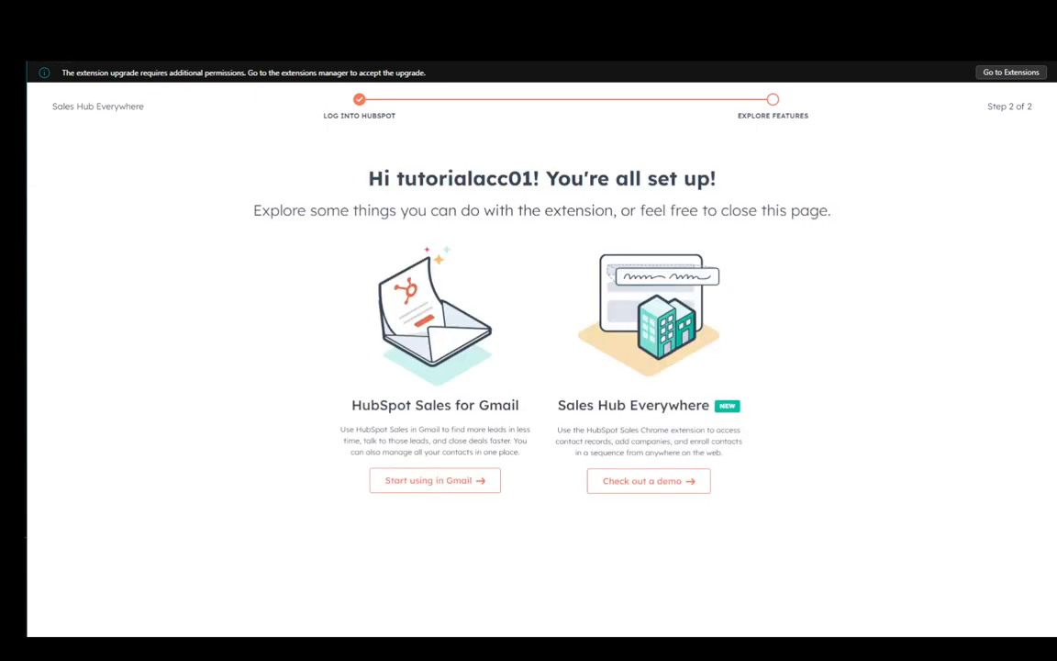
{"action": "mouse_move", "coordinate": [211, 216]}
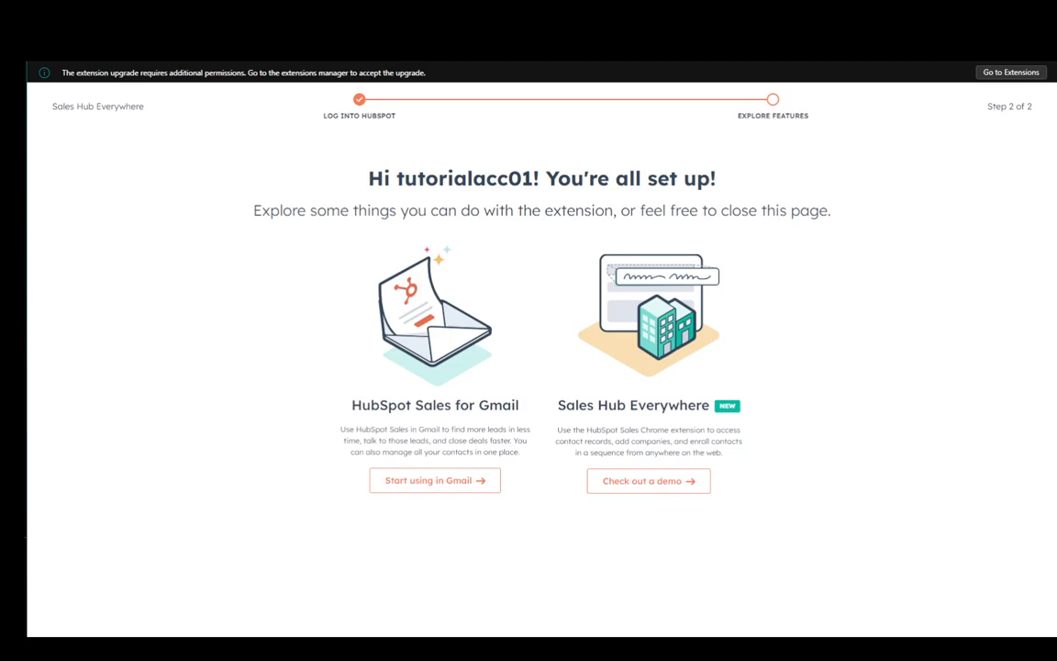
Close the all-set-up confirmation and return to the HubSpot App Marketplace.
{"action": "left_click", "coordinate": [434, 481]}
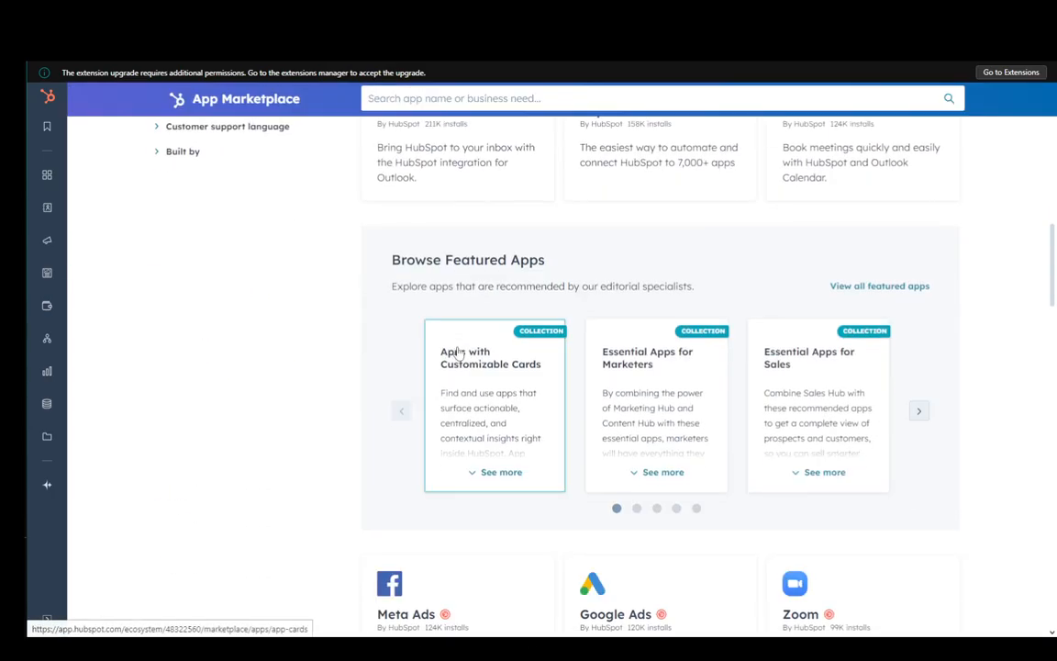
Go from the featured app collections to the HubSpot Sales add-in listing on Microsoft AppSource.
{"action": "left_click", "coordinate": [455, 161]}
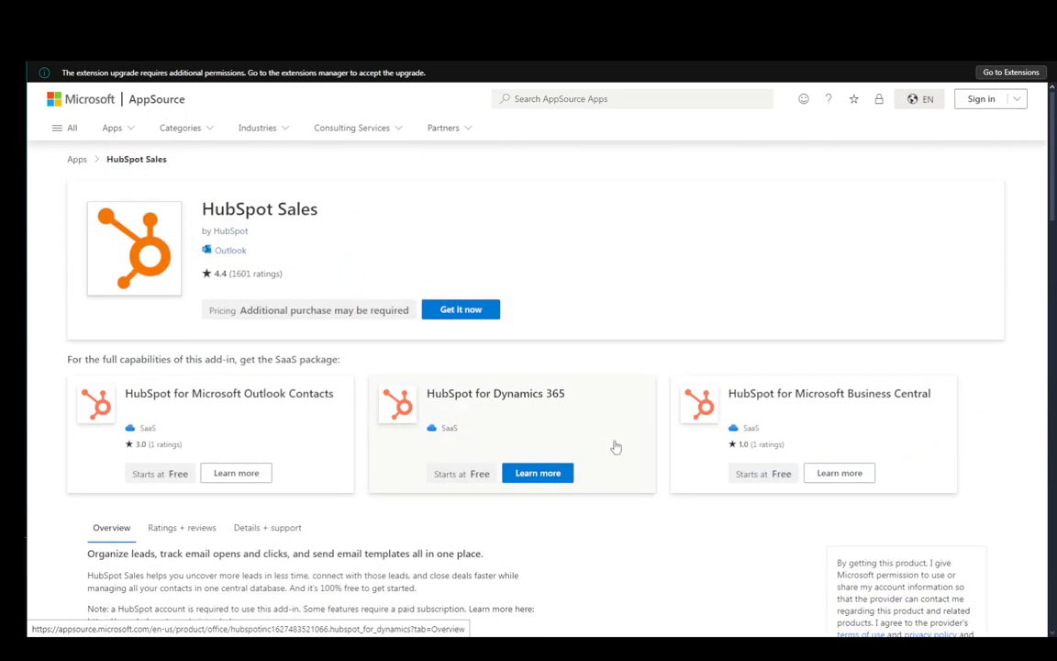
Review the HubSpot Sales add-in overview, capabilities and email-tracking note on AppSource.
{"action": "scroll", "scroll_direction": "down", "scroll_amount": 3}
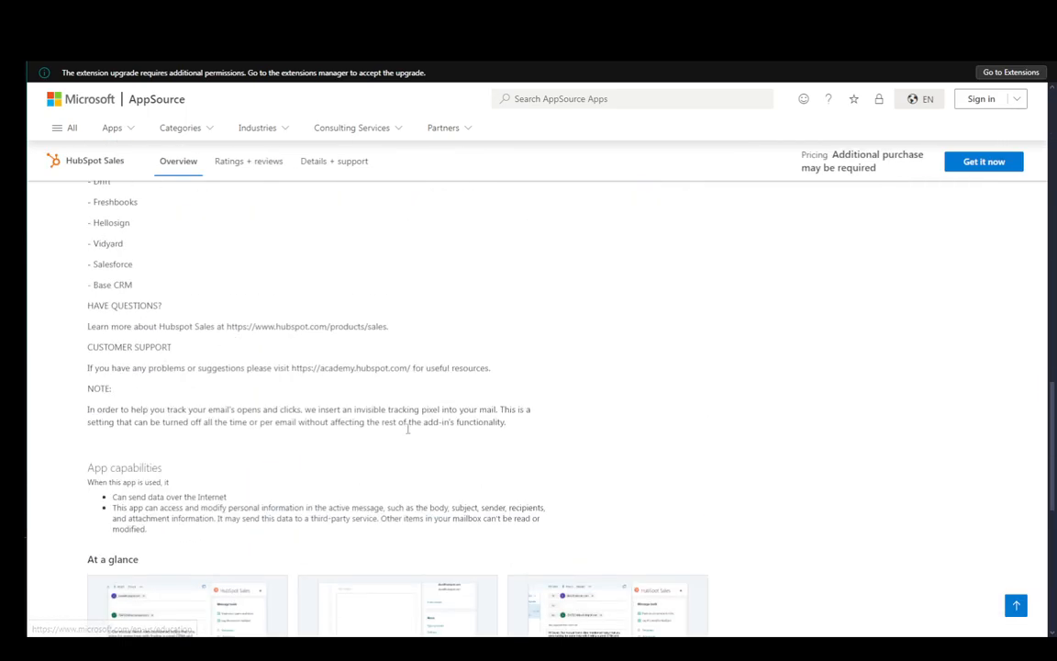
{"action": "scroll", "scroll_direction": "up", "scroll_amount": 3}
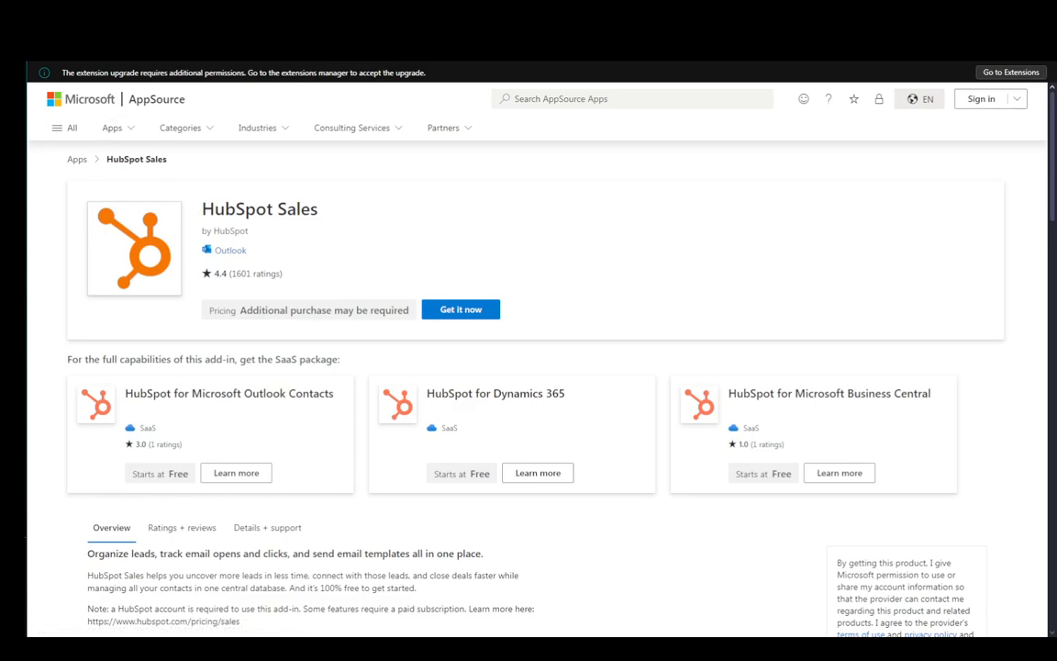